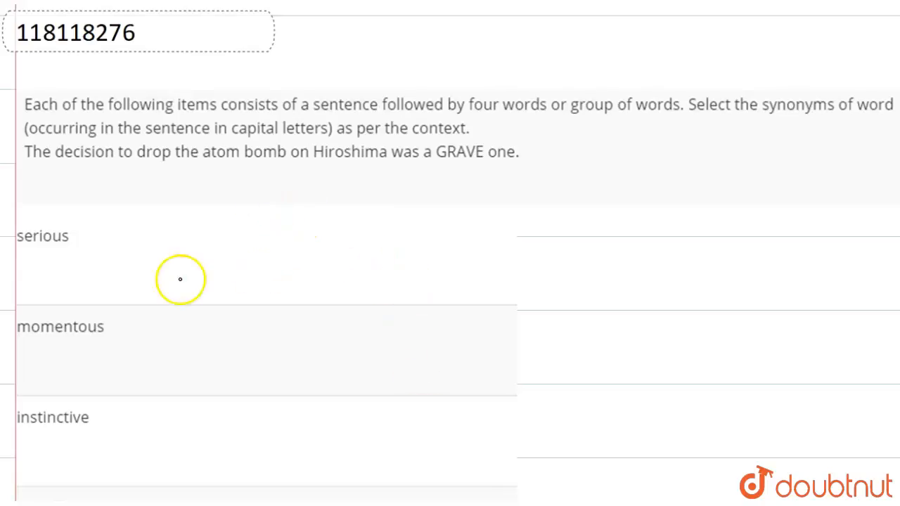
mouse_move(191, 200)
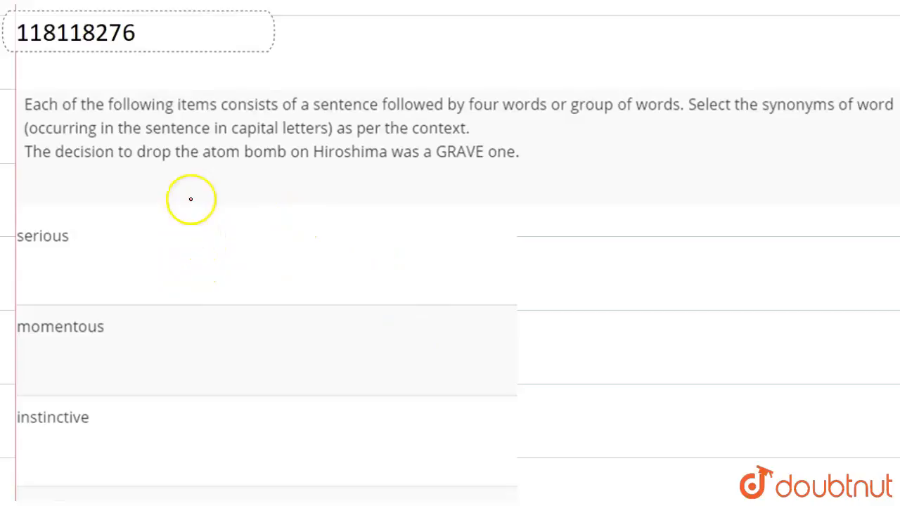
mouse_move(85, 173)
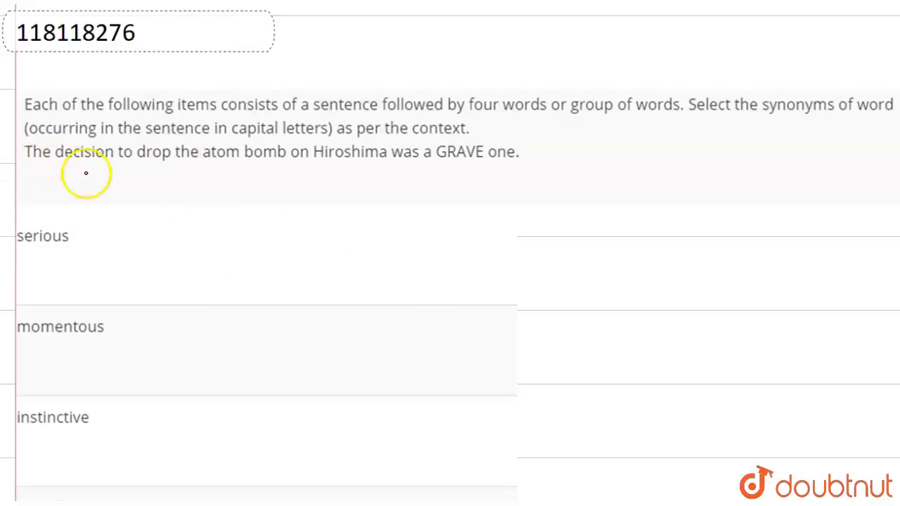
mouse_move(216, 173)
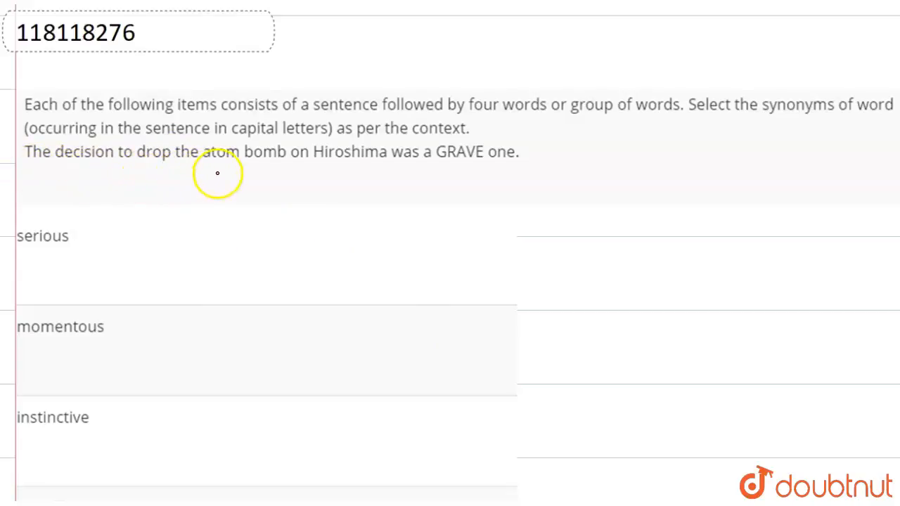
mouse_move(461, 167)
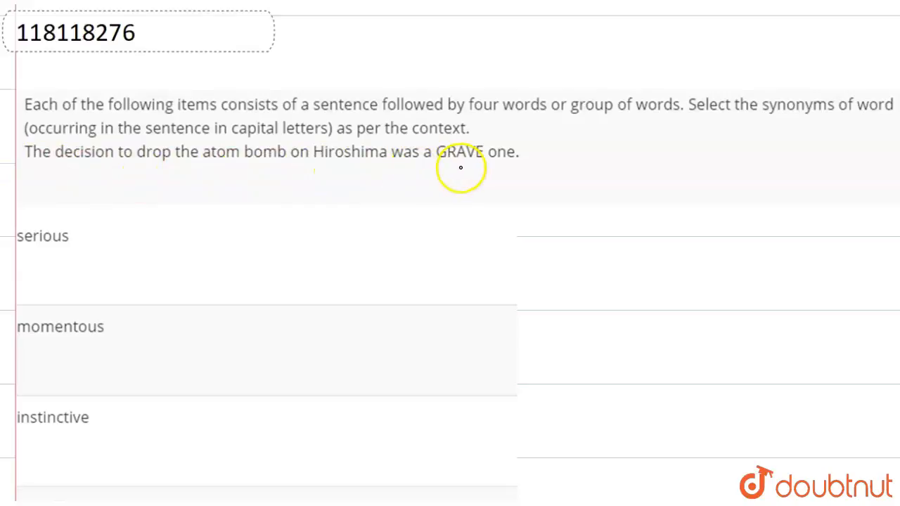
Bracket the phrase 'GRAVE one' in the sentence with the red pen
drag(424, 172, 517, 180)
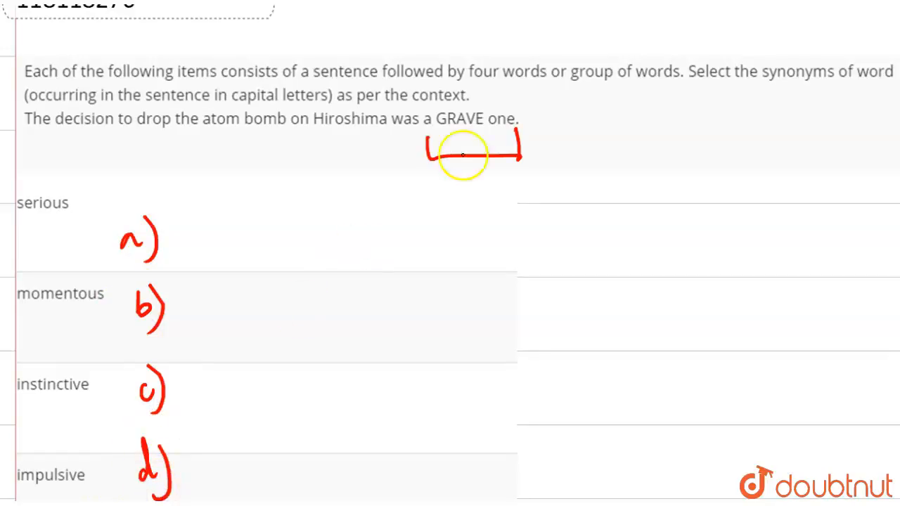
mouse_move(462, 157)
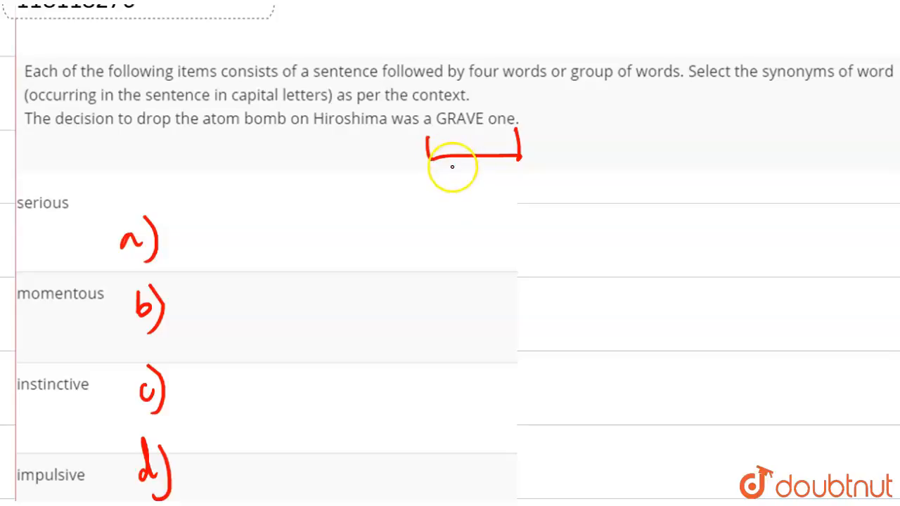
mouse_move(430, 188)
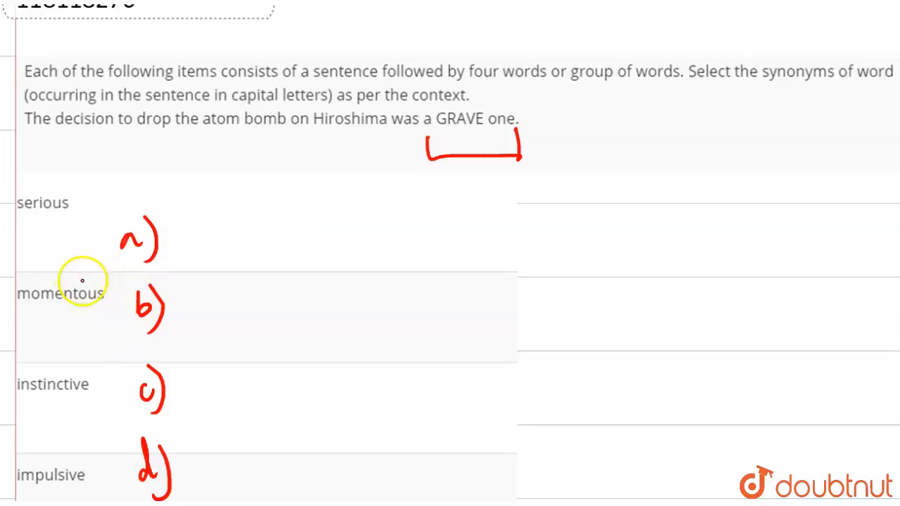
mouse_move(416, 98)
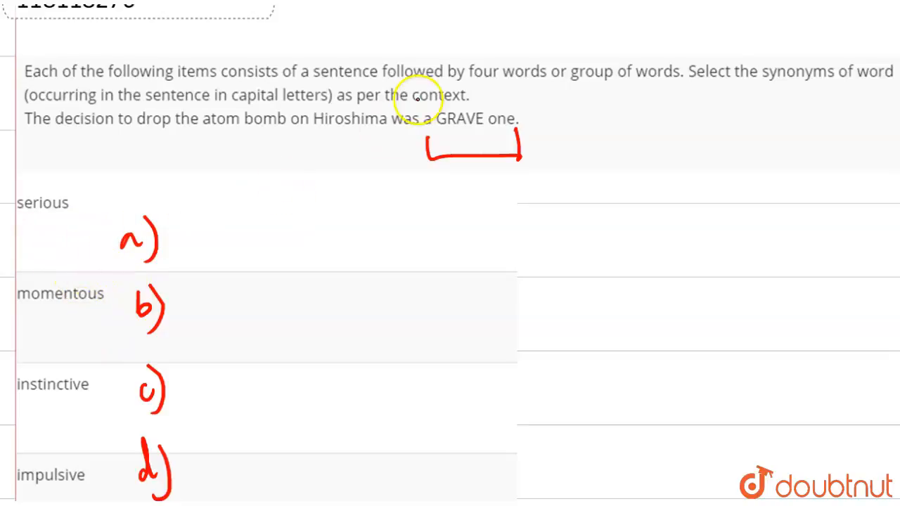
mouse_move(157, 190)
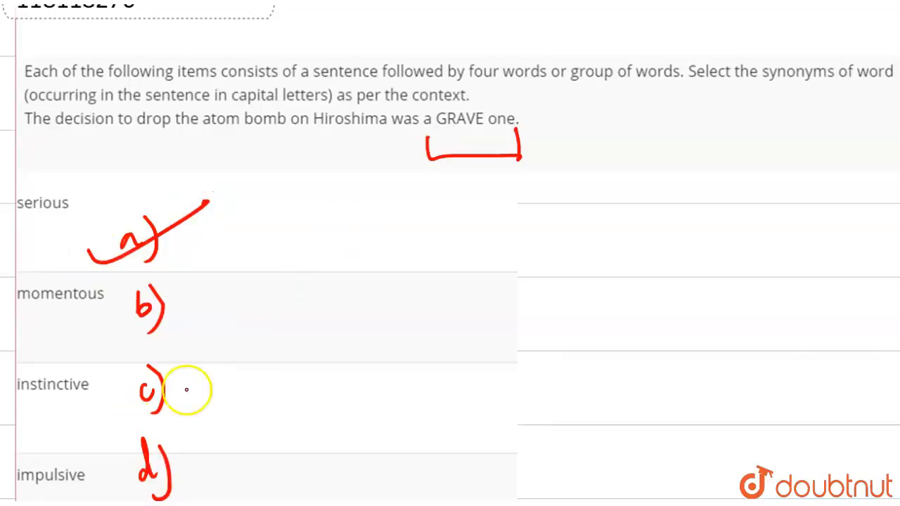
mouse_move(222, 339)
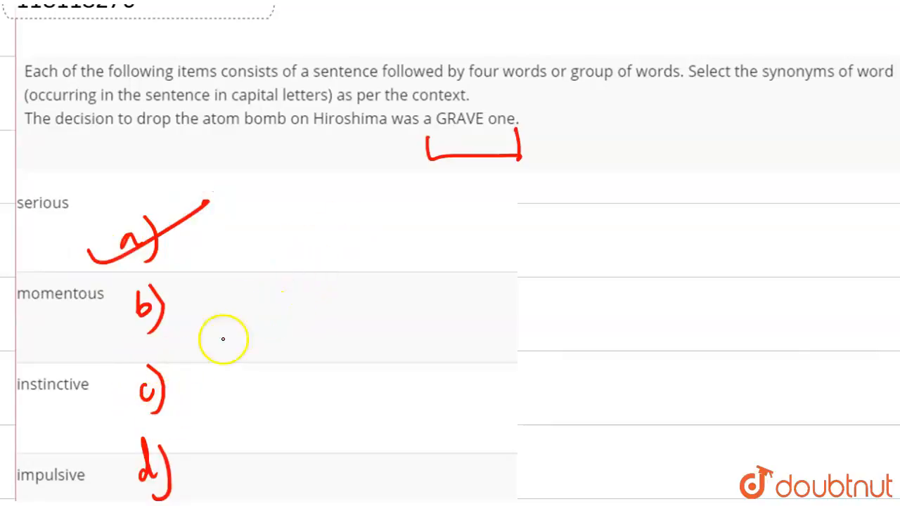
mouse_move(205, 457)
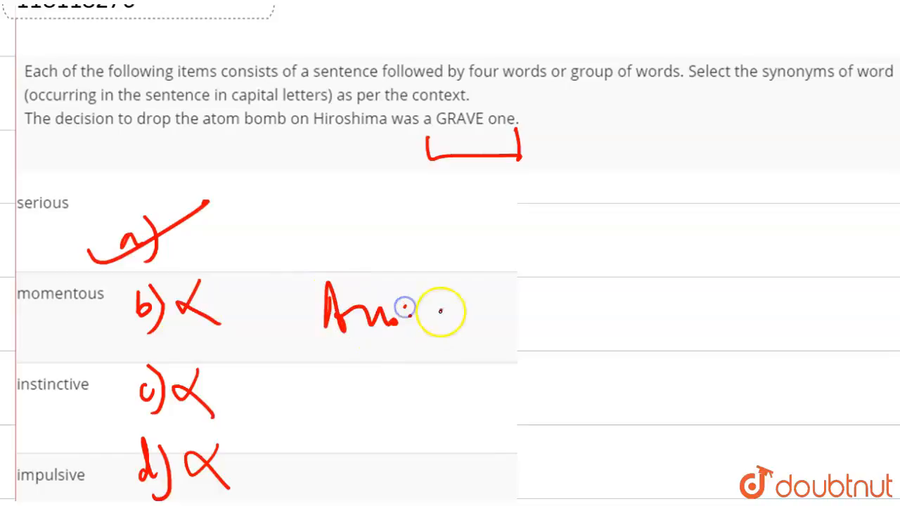
Write 'Ans: a) serious' beside the options in red
drag(422, 312, 583, 324)
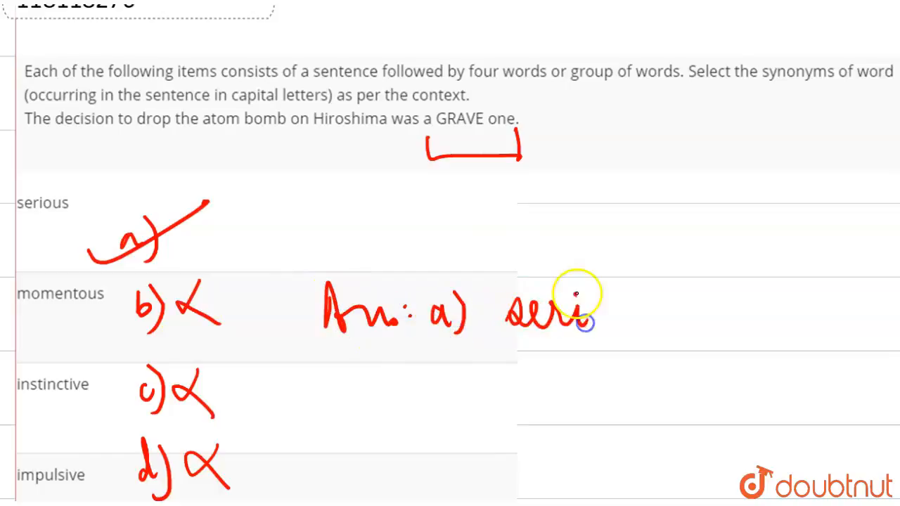